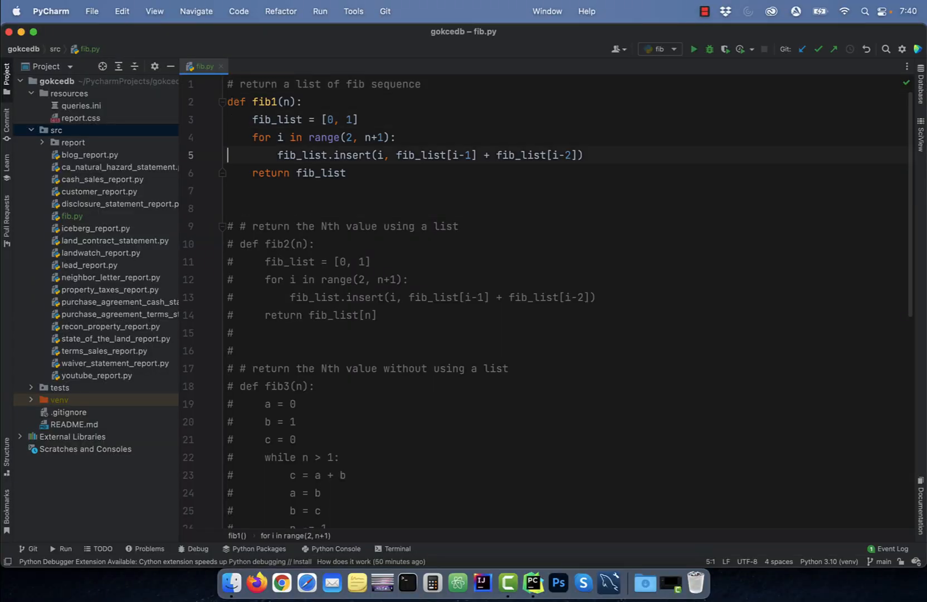
Run fib.py to print fib1's list [0, 1, 1, 2, 3, 5, 8, 13] and uncomment fib2
left_click(693, 49)
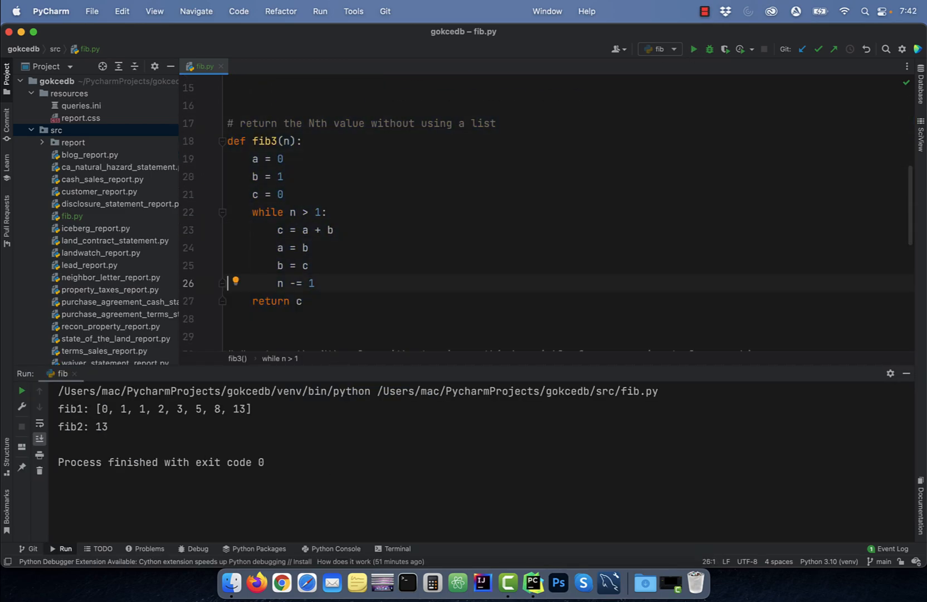
scroll("down", 3)
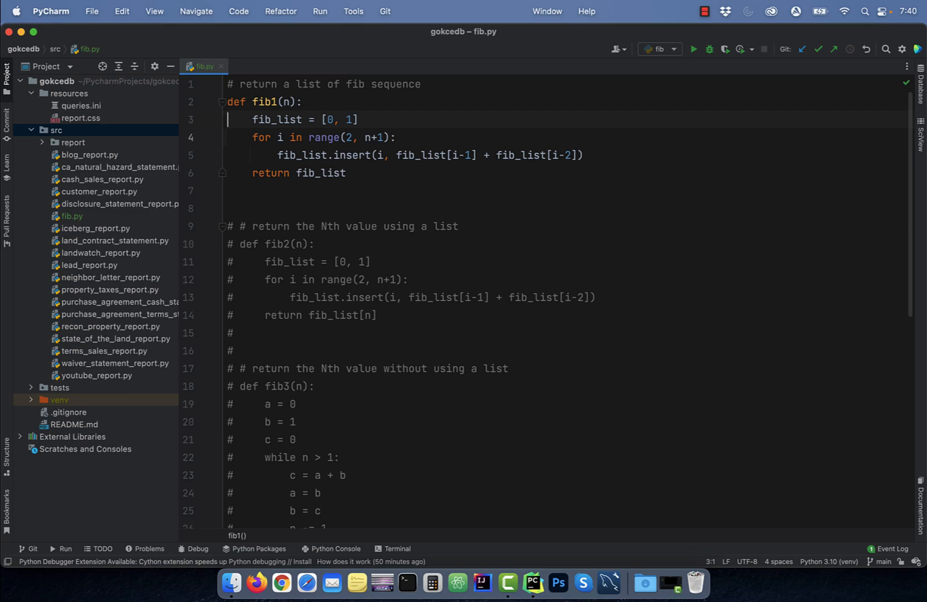
left_click(414, 155)
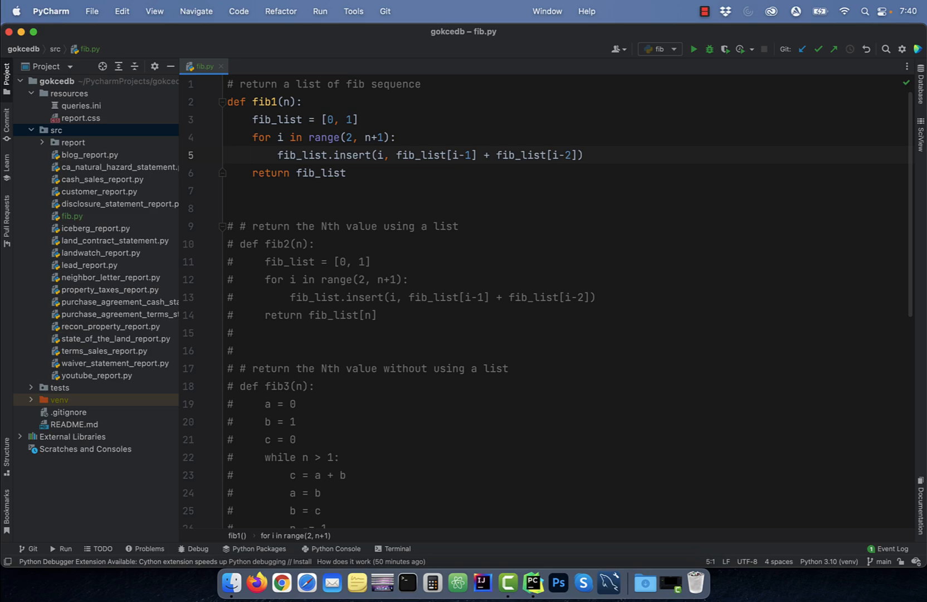
left_click(231, 173)
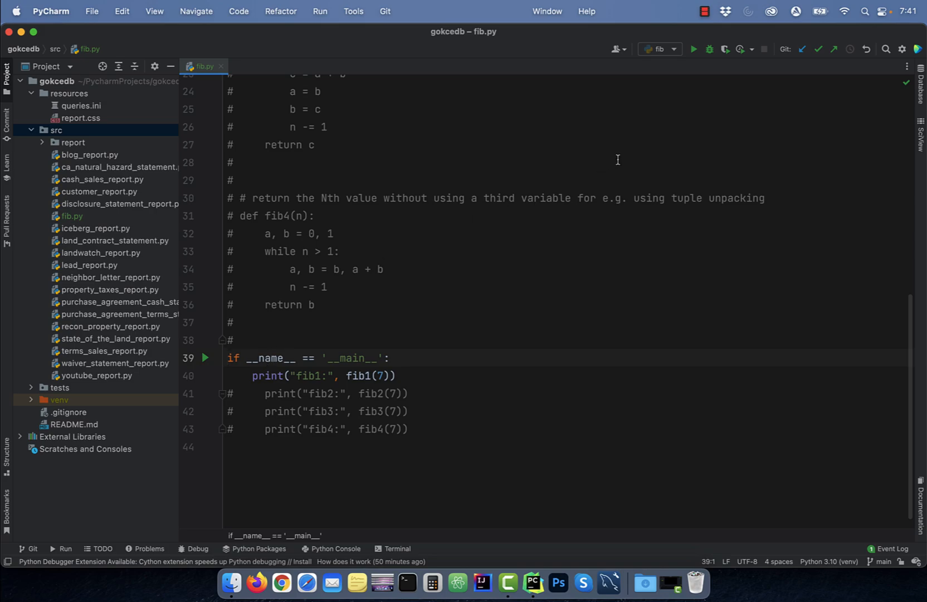
left_click(693, 49)
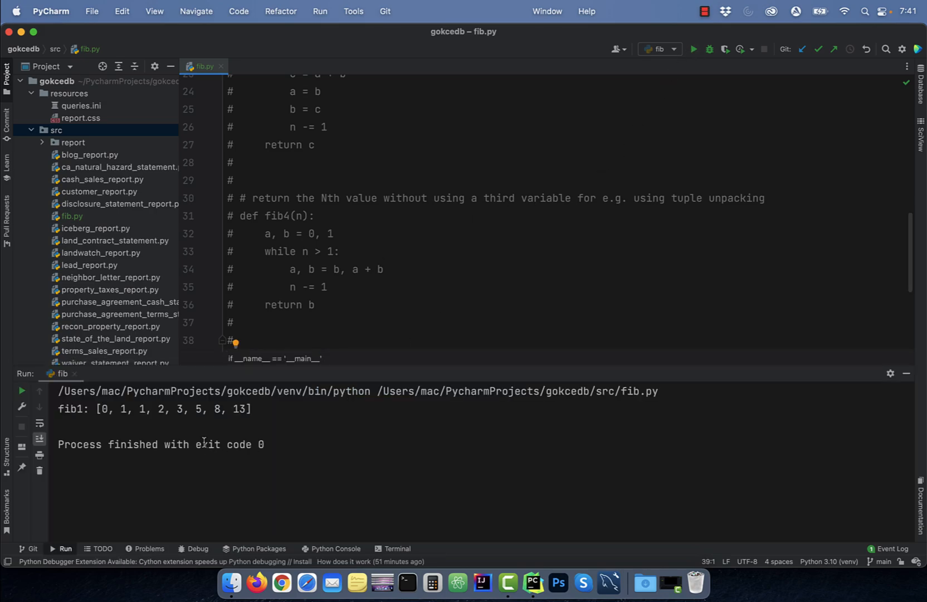
scroll("up", 3)
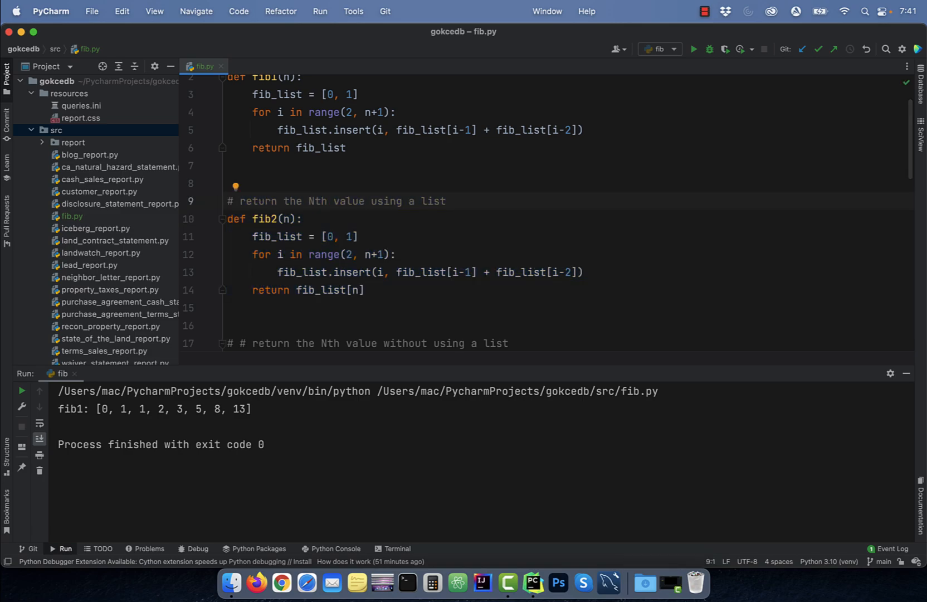
Enable the fib2 print call, rerun to show fib2: 13, and uncomment fib3
left_click(228, 201)
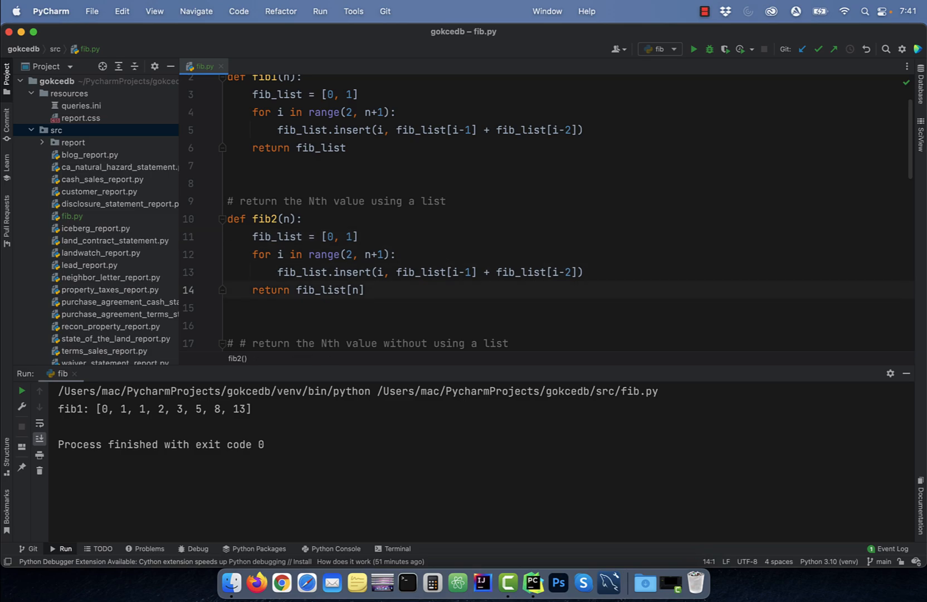
scroll("down", 3)
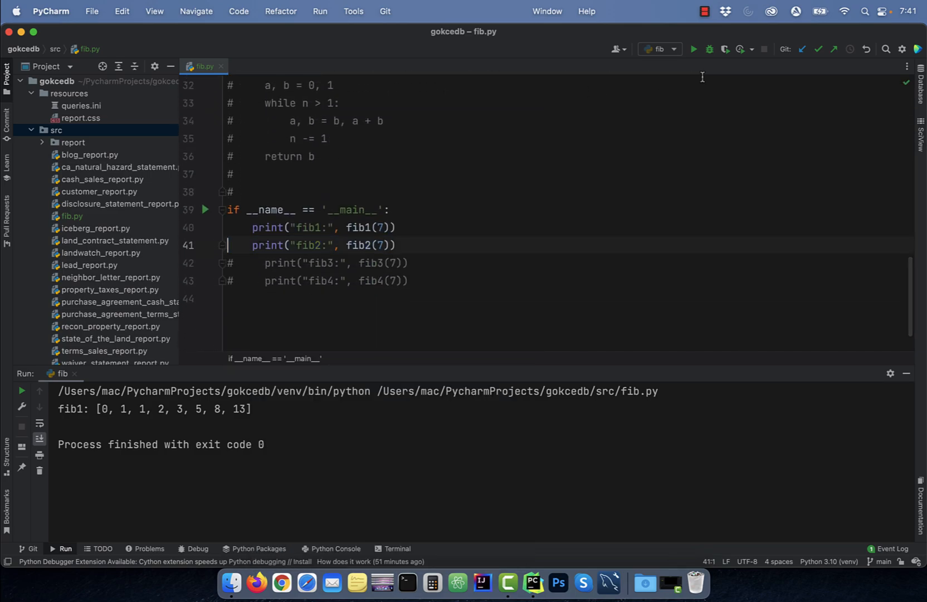
left_click(693, 49)
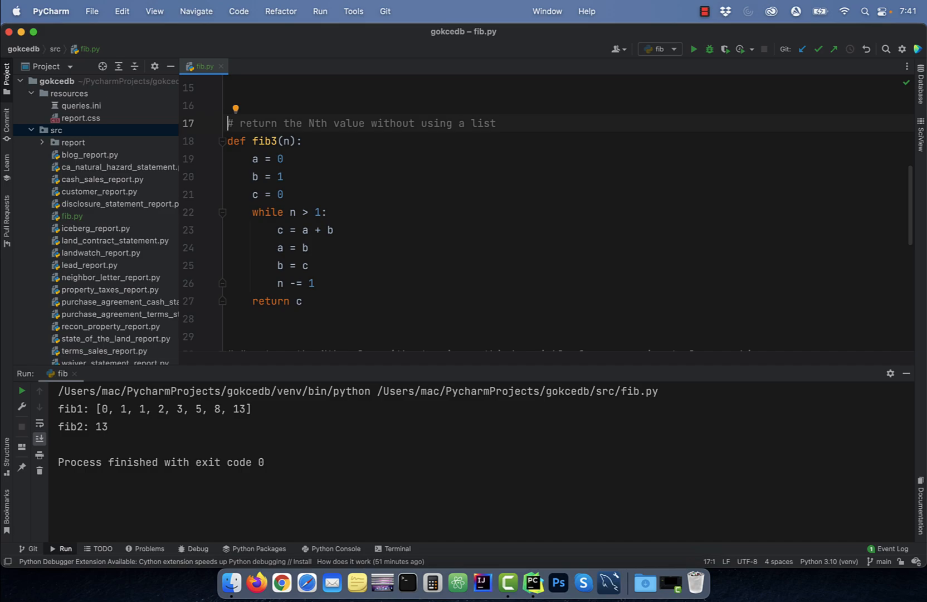
Uncomment the fib3 print line in the main block and rerun to show fib3: 13
left_click(254, 158)
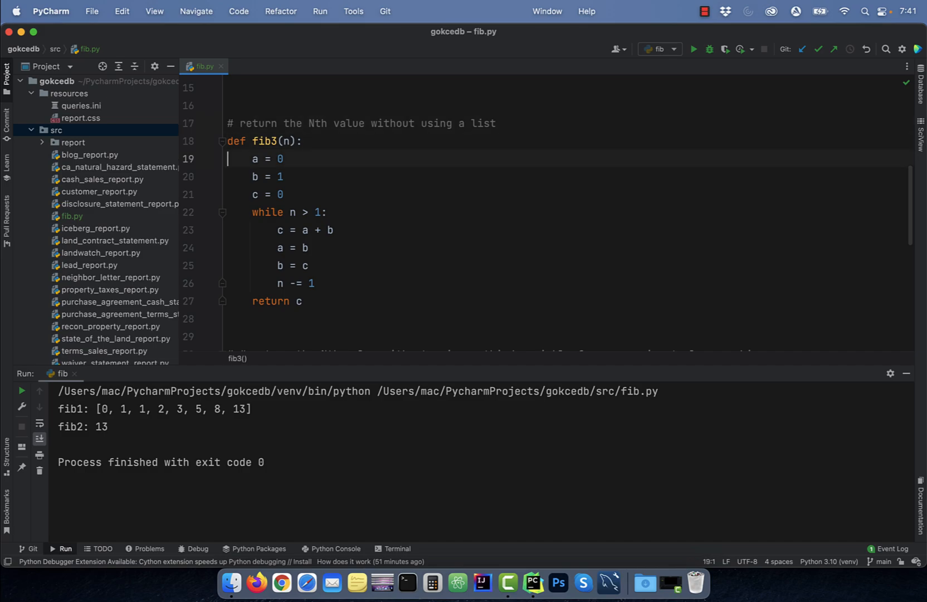
left_click(260, 212)
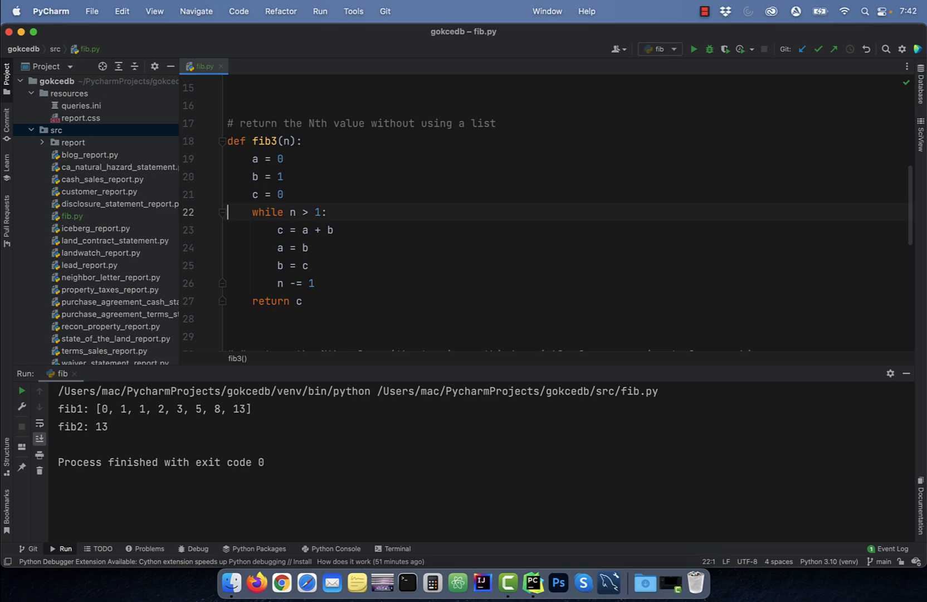
left_click(278, 230)
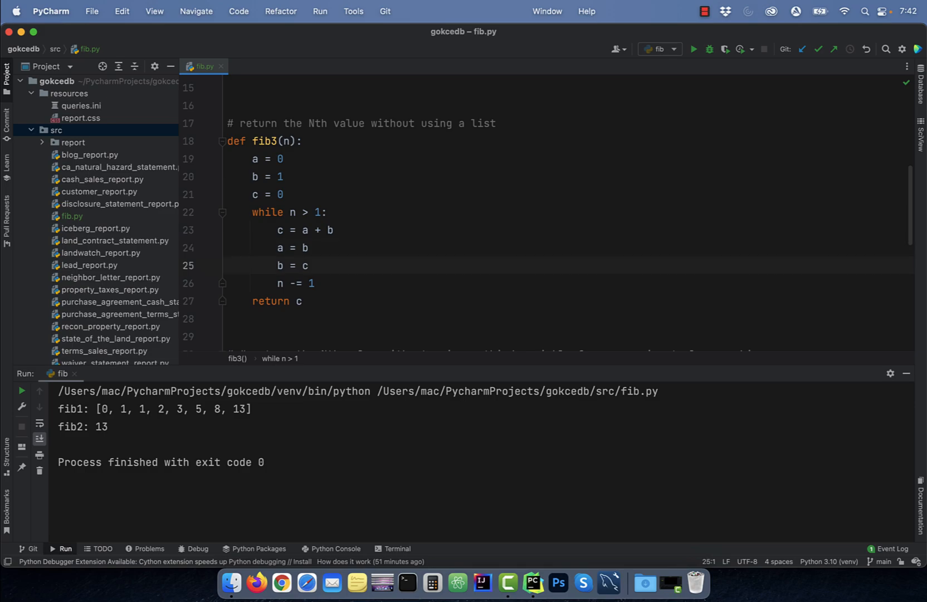
left_click(278, 283)
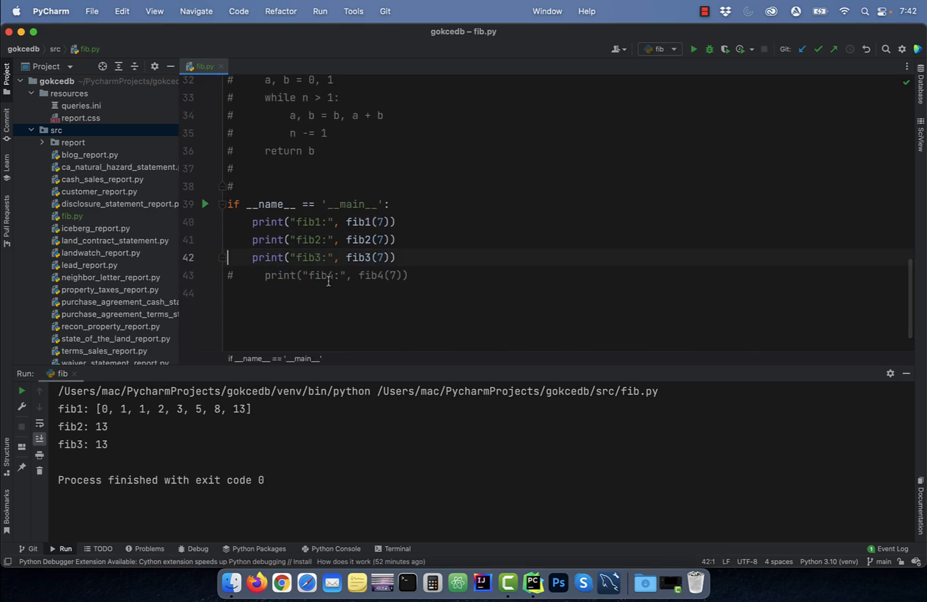
scroll("up", 3)
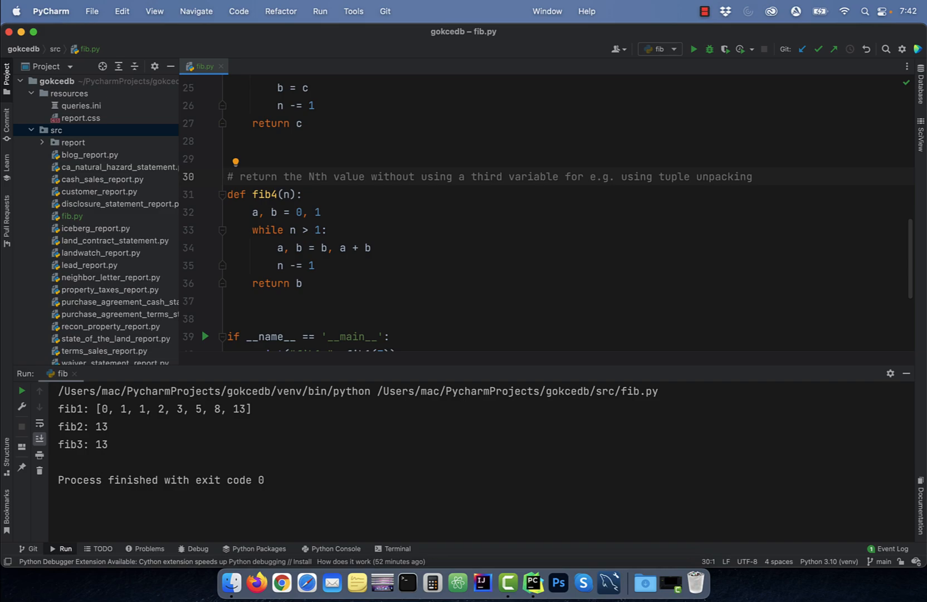
Uncomment fib4's tuple-unpacking function lines
left_click(278, 212)
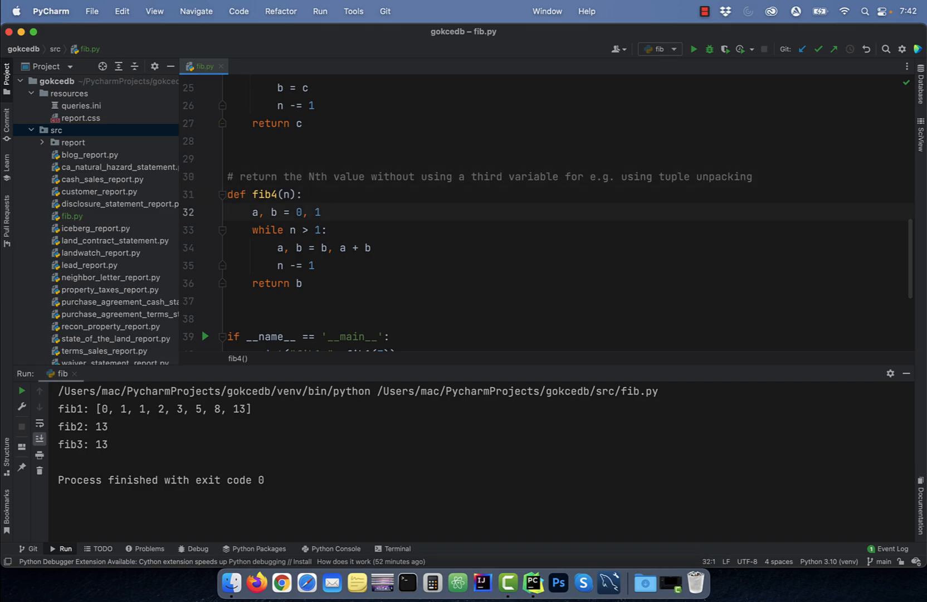
Uncomment the fib4 print line in the main block
left_click(230, 213)
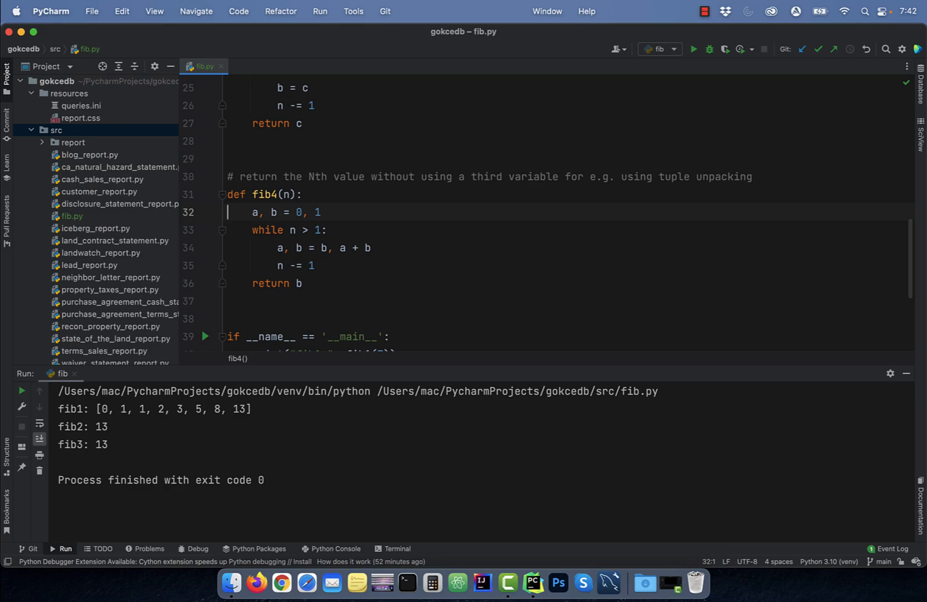
left_click(295, 248)
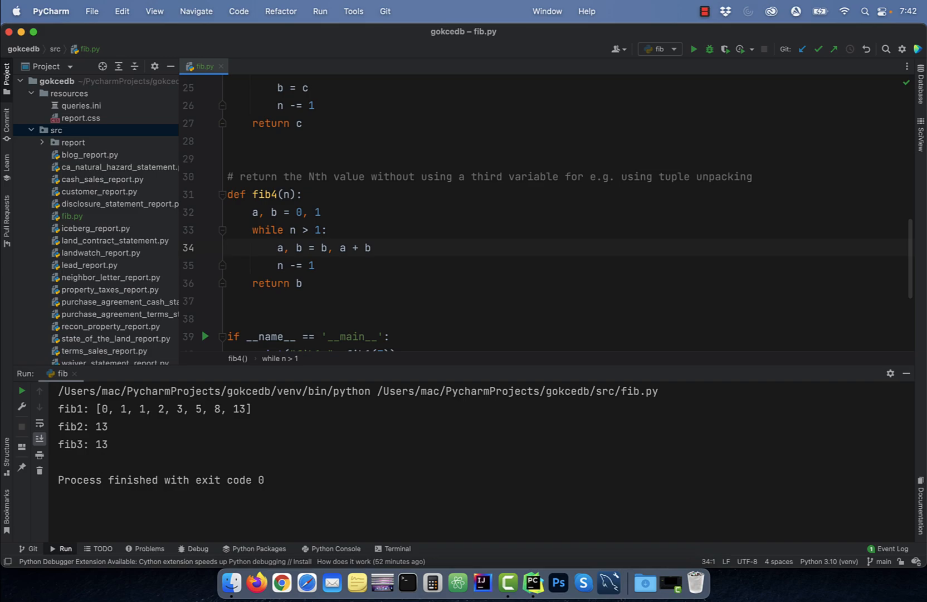
left_click(231, 180)
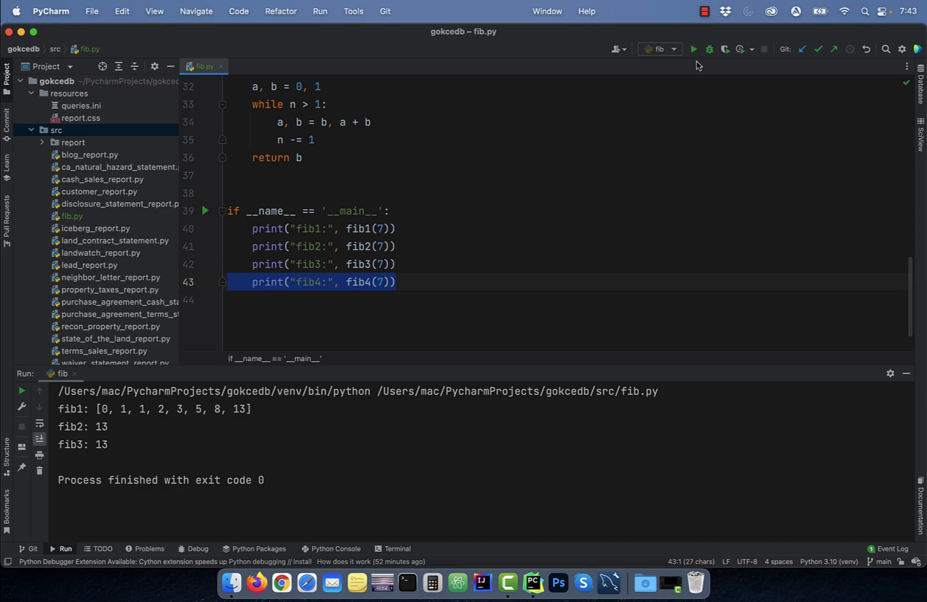
Rerun to print fib4: 13, and rewrite line 32 as (a, b) = (0, 1)
left_click(694, 49)
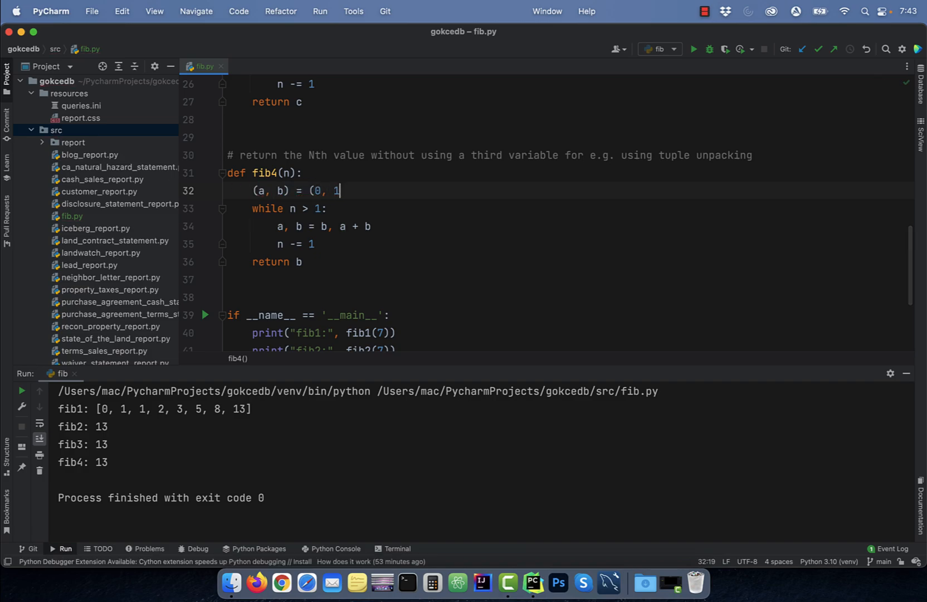
left_click(283, 226)
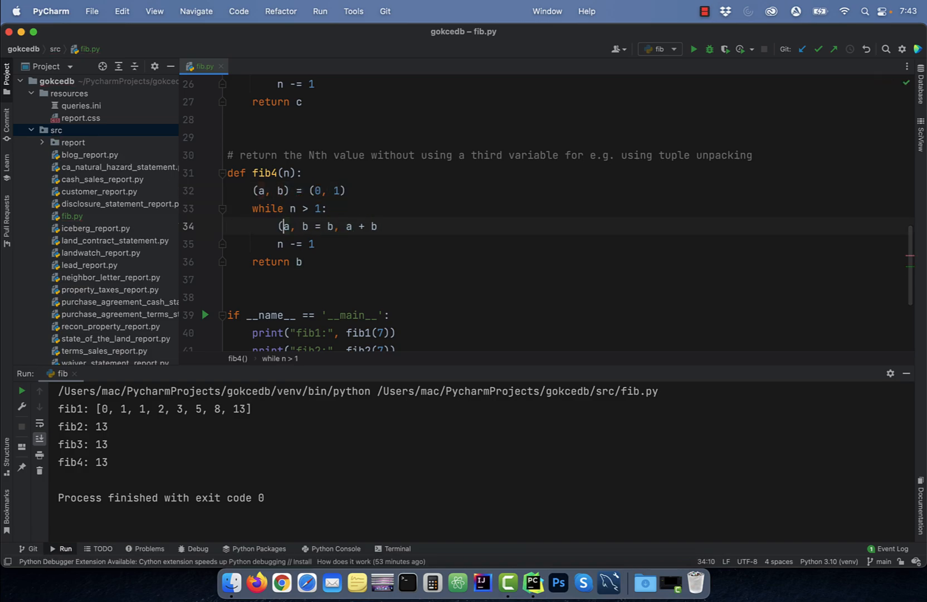